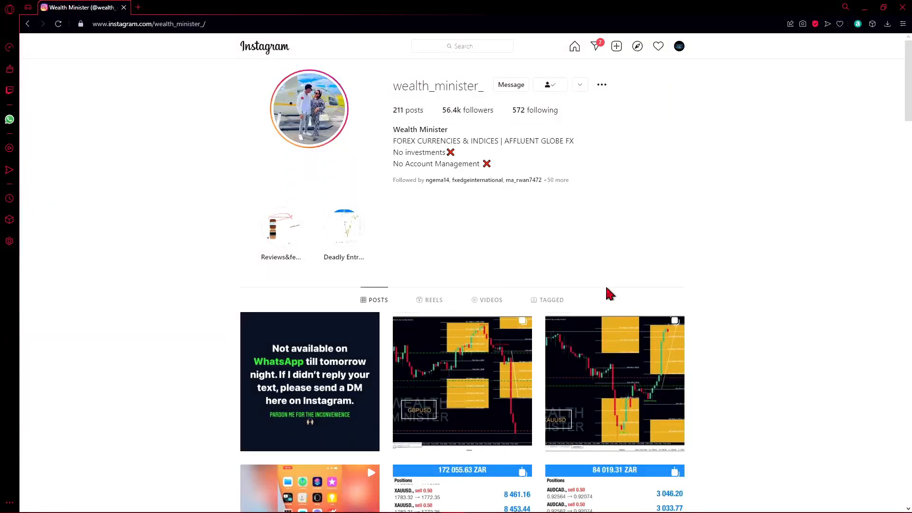
mouse_move(605, 284)
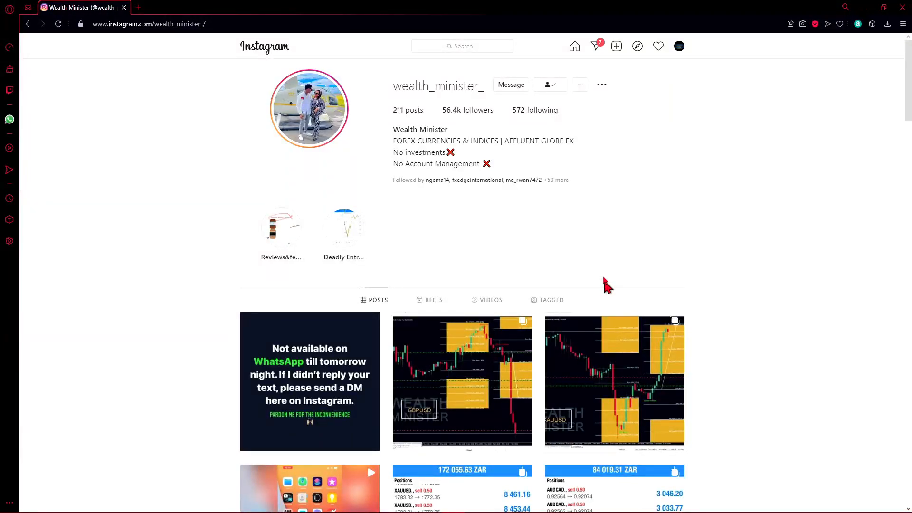
mouse_move(600, 254)
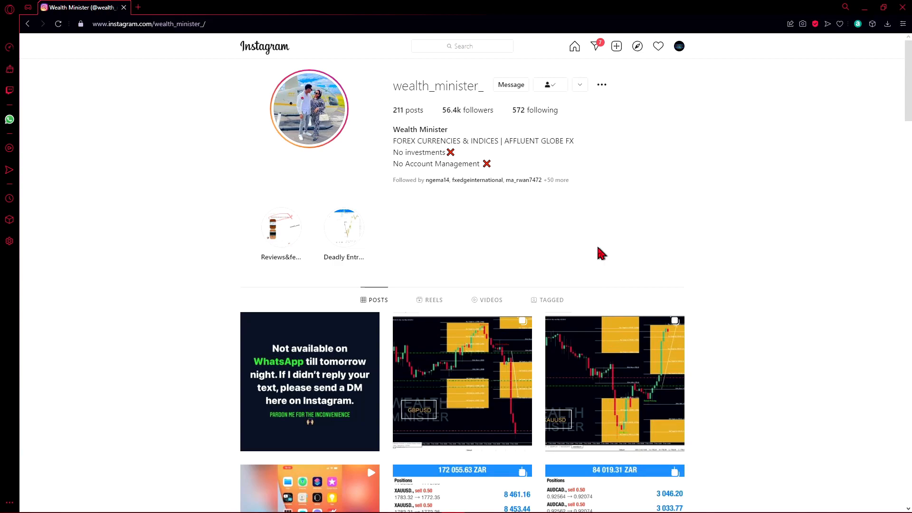
Scroll the Wealth Minister Instagram profile past the chart and trade-result posts
scroll("down", 3)
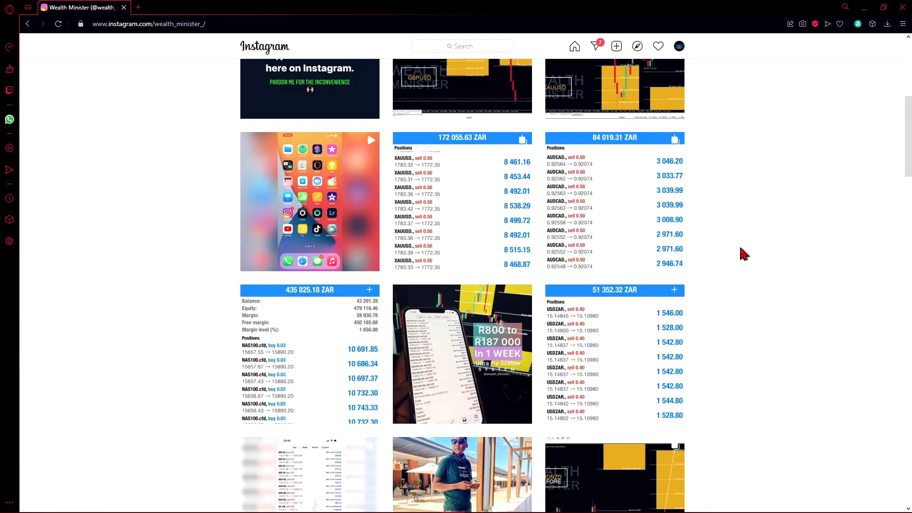
scroll("down", 3)
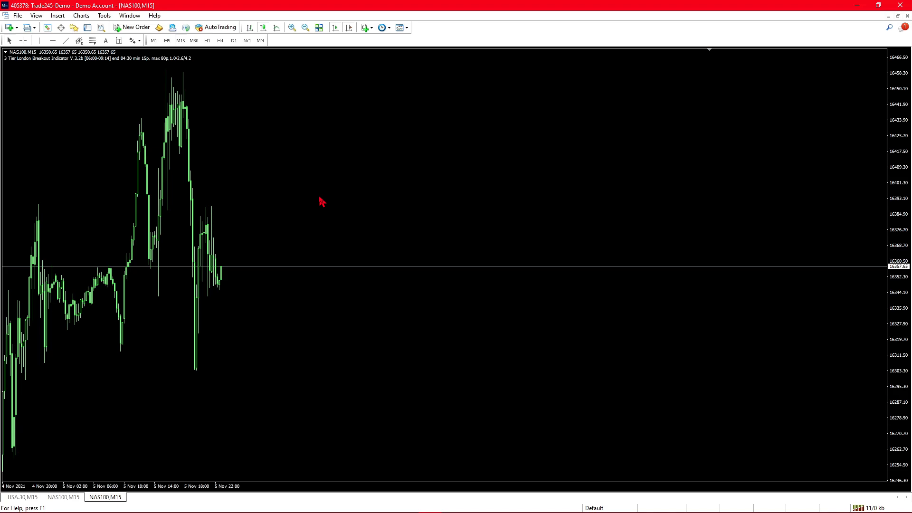
mouse_move(385, 81)
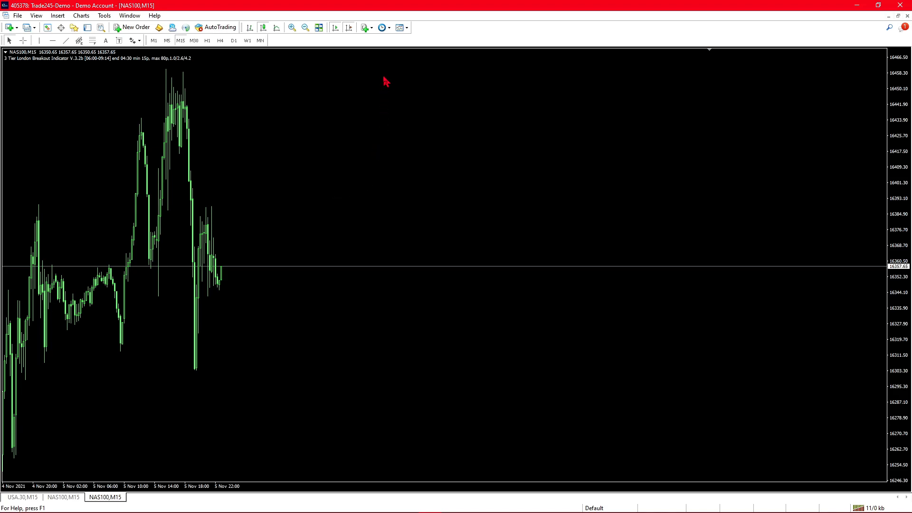
mouse_move(409, 40)
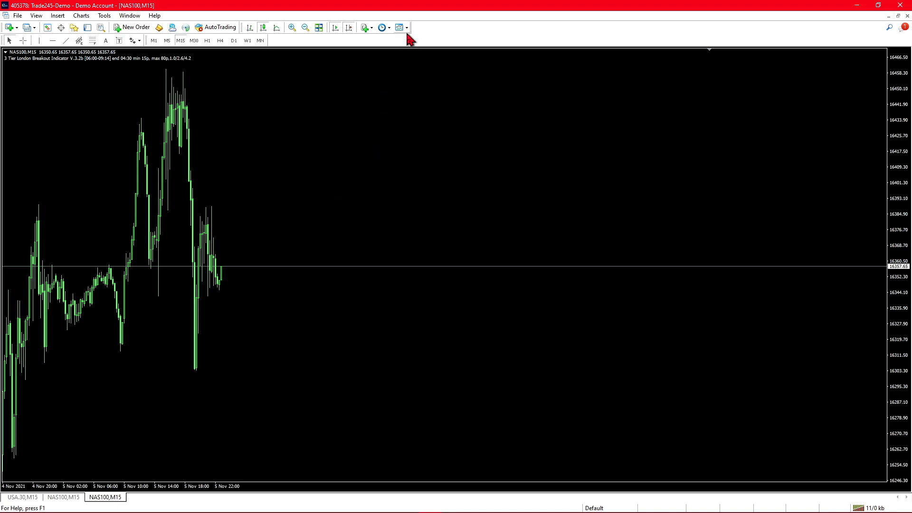
Zoom in twice on the NAS100 M15 chart to enlarge the 5 Nov candles
left_click(293, 27)
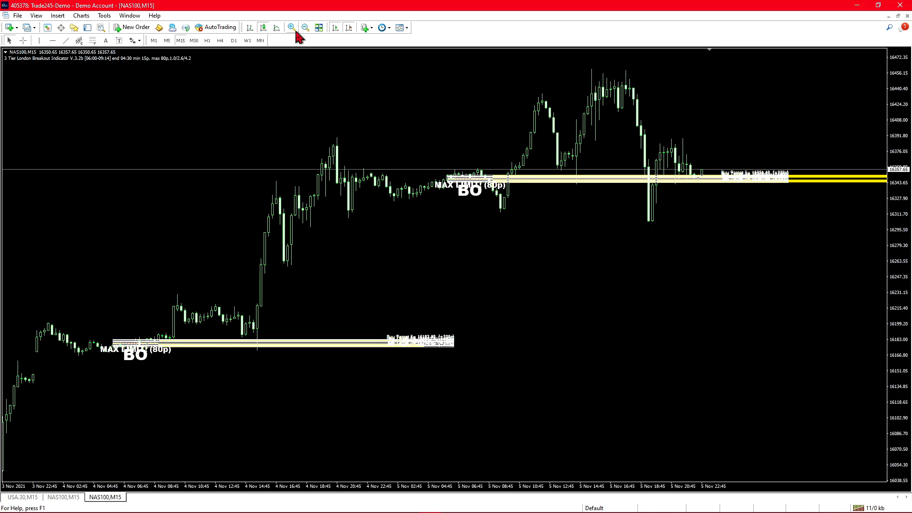
left_click(292, 27)
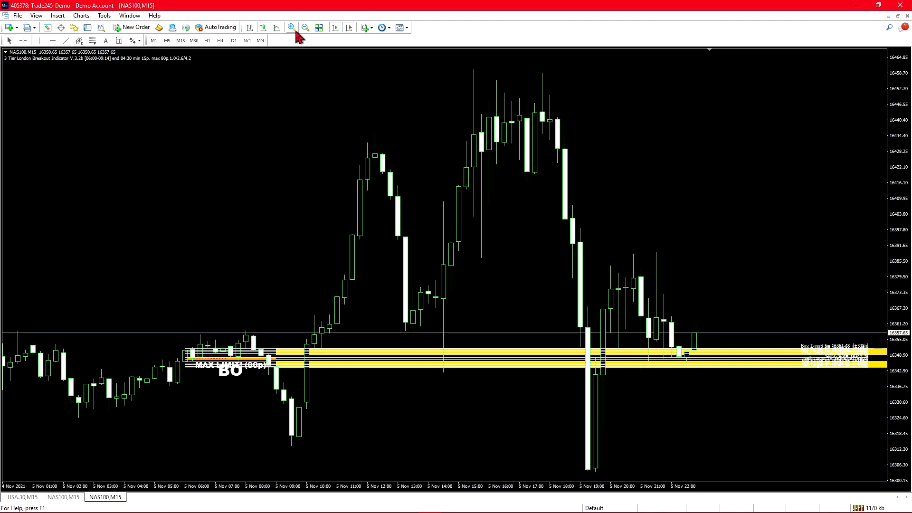
mouse_move(356, 179)
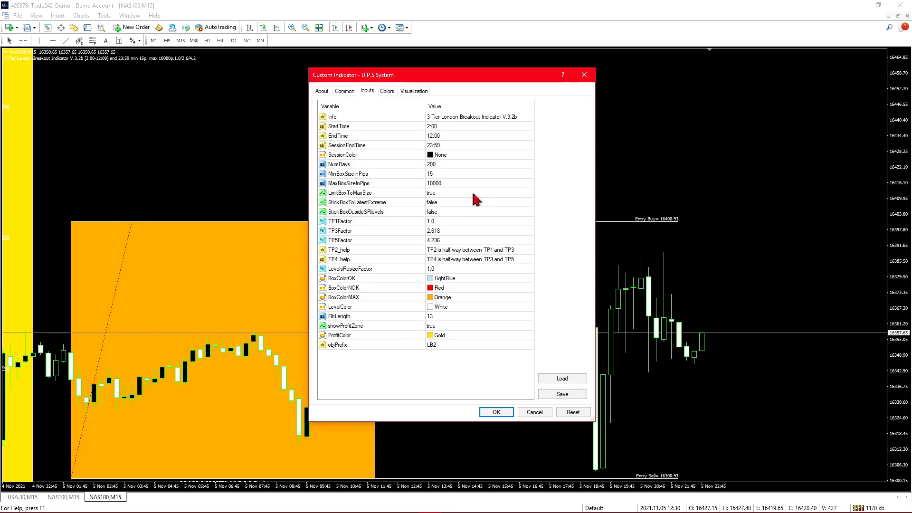
mouse_move(465, 142)
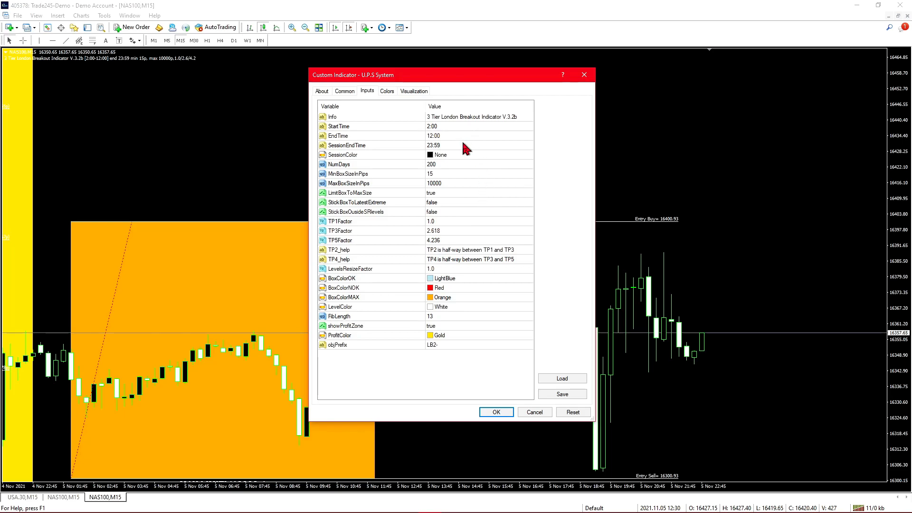
mouse_move(471, 184)
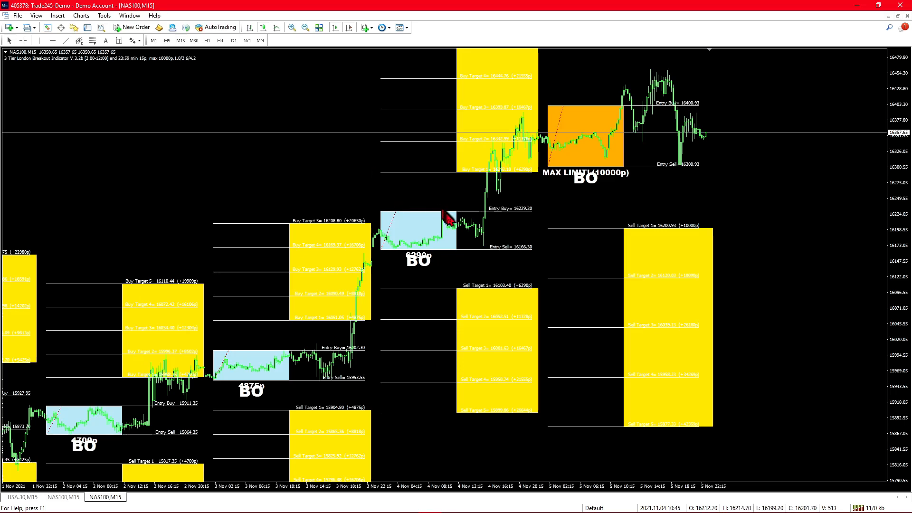
mouse_move(431, 276)
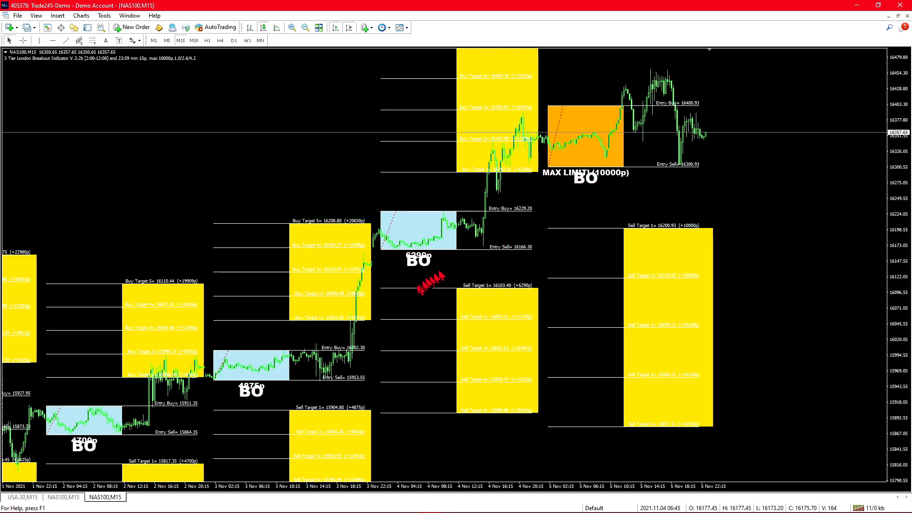
mouse_move(581, 181)
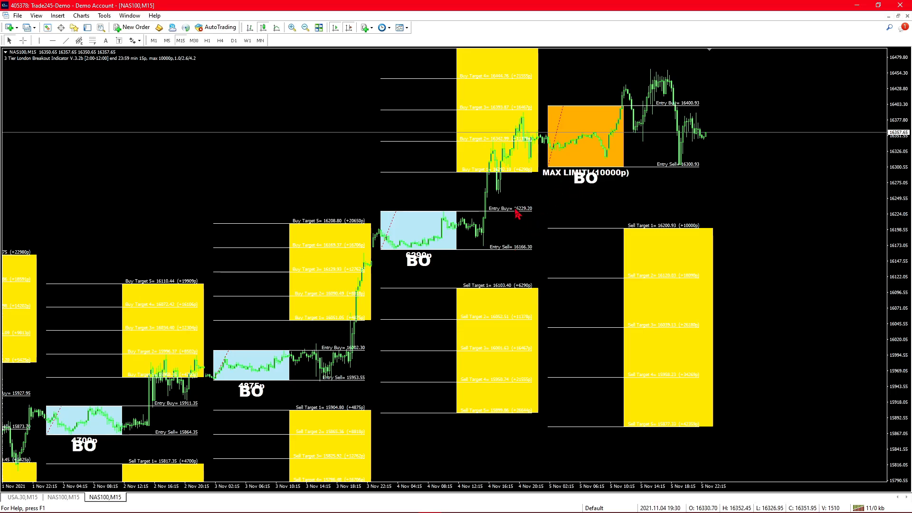
mouse_move(479, 258)
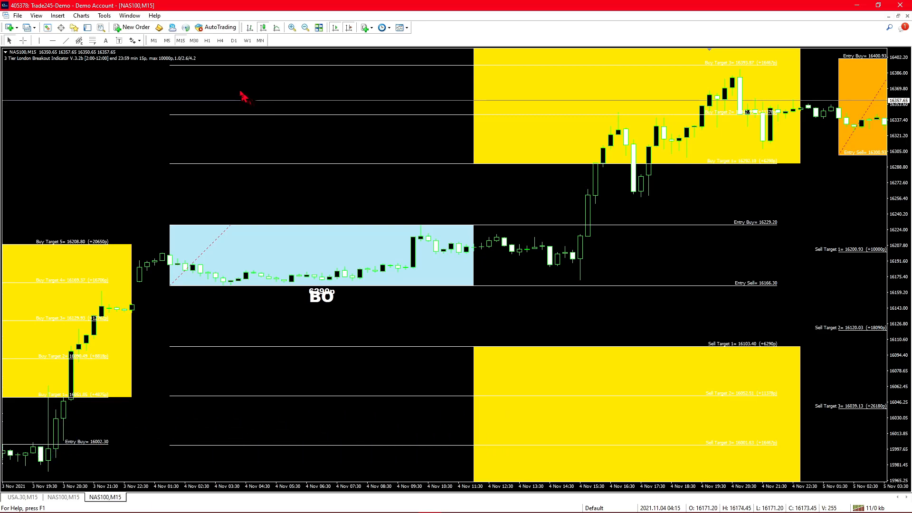
mouse_move(238, 78)
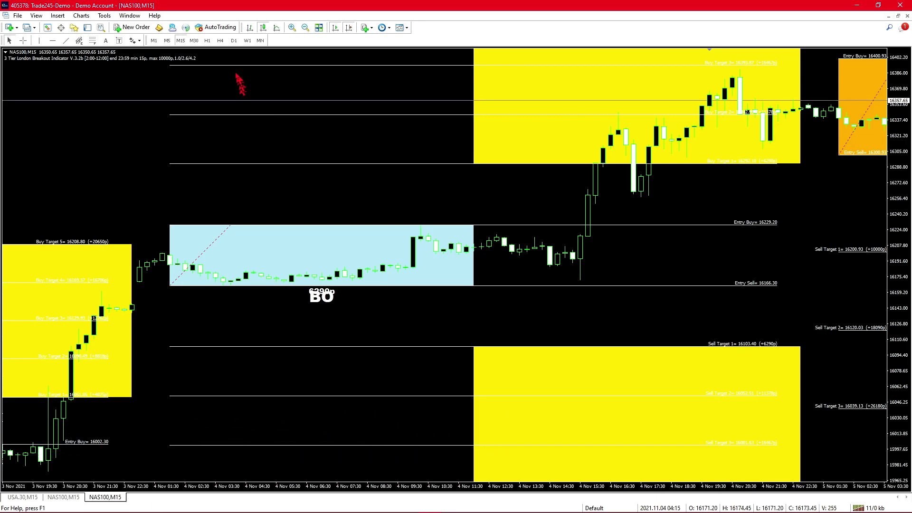
Switch the NAS100 chart to H1 to view the 4 Nov breakout box
left_click(207, 40)
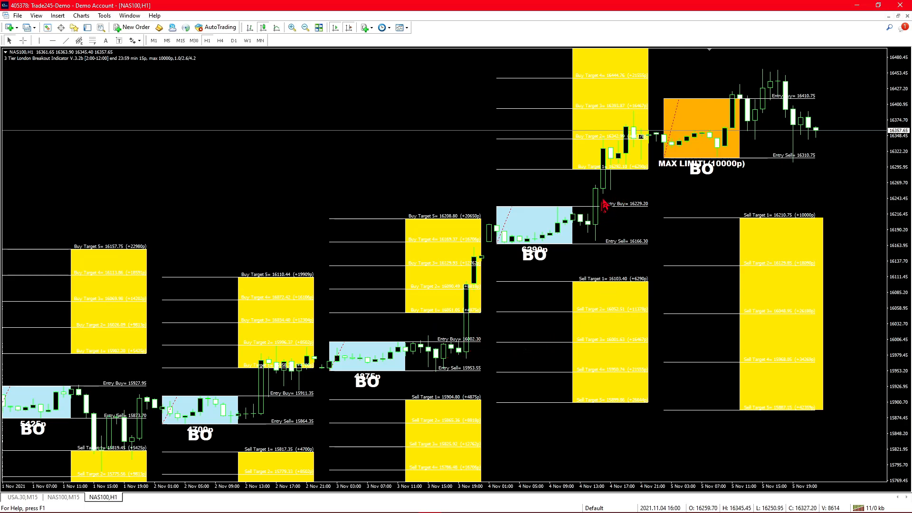
mouse_move(605, 194)
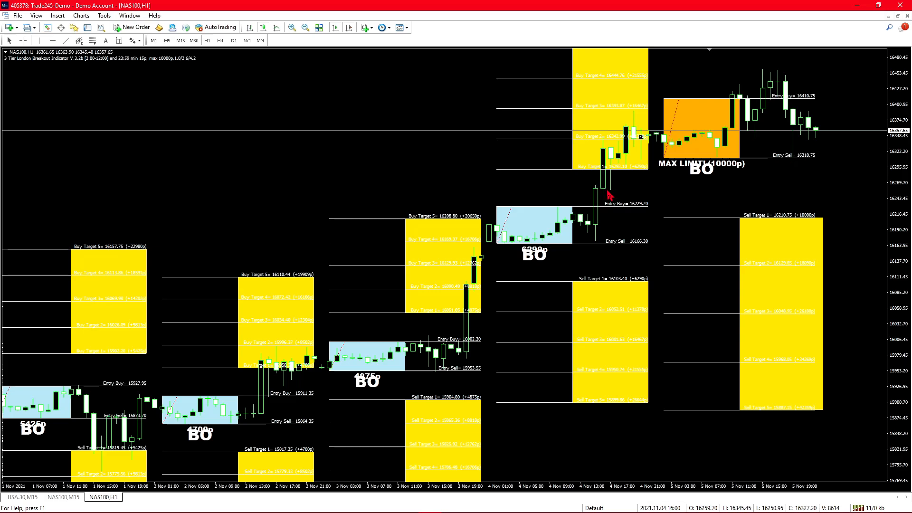
Return the NAS100 chart to M15 showing the 4 and 5 Nov breakout boxes
left_click(181, 40)
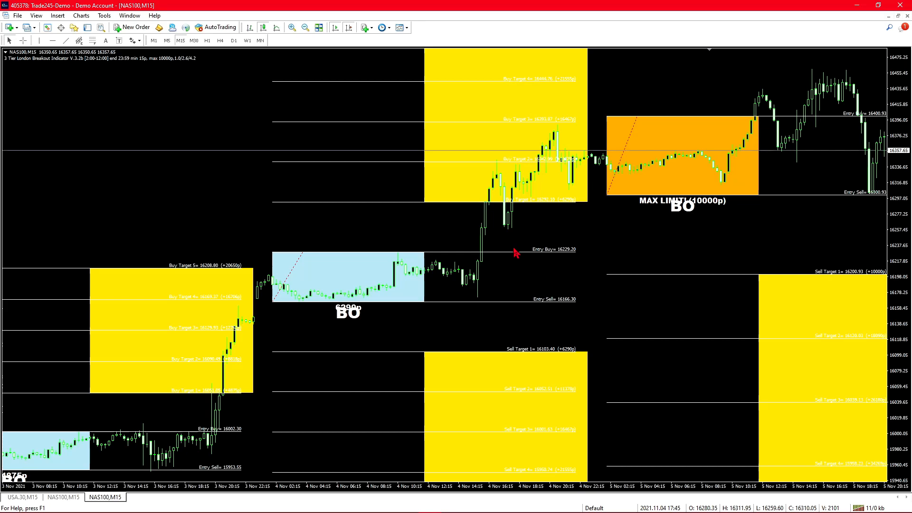
mouse_move(565, 229)
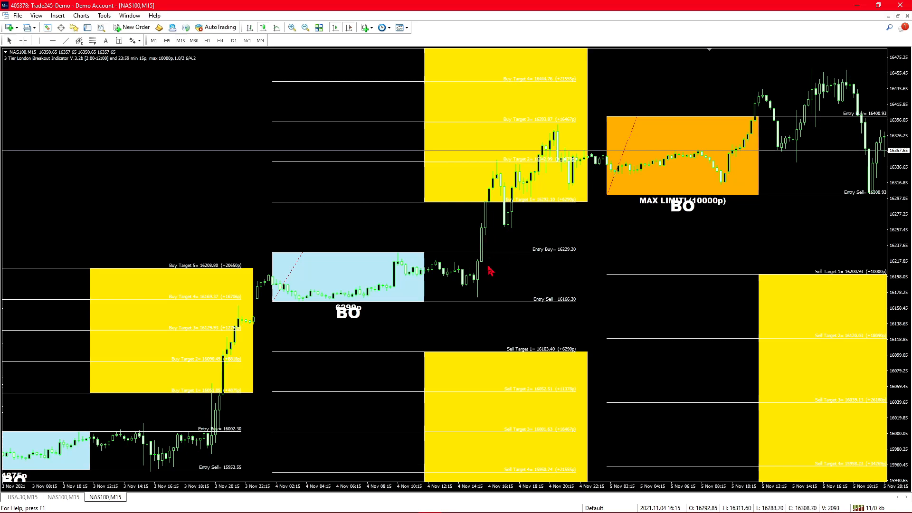
mouse_move(487, 232)
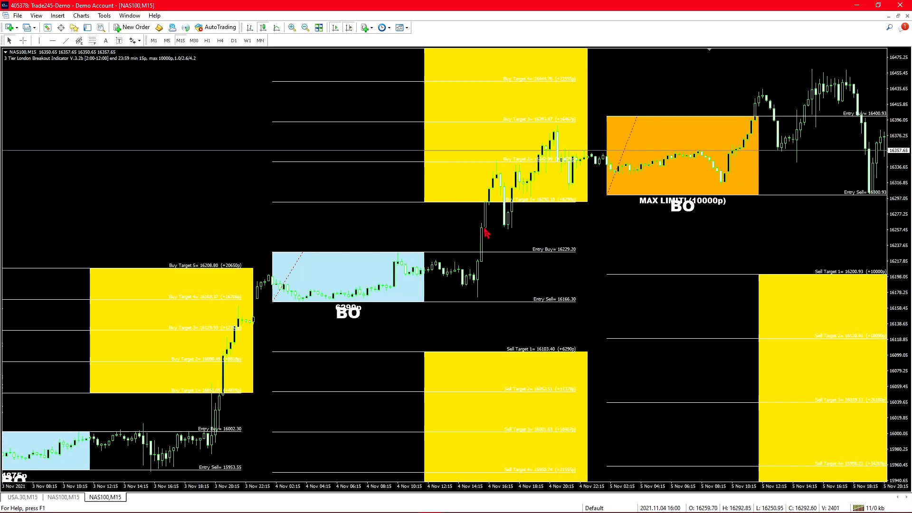
mouse_move(486, 259)
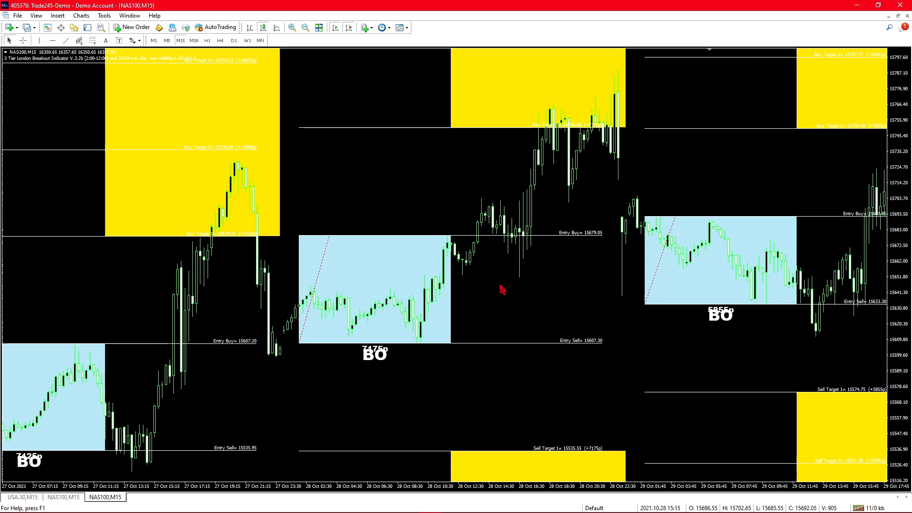
mouse_move(480, 256)
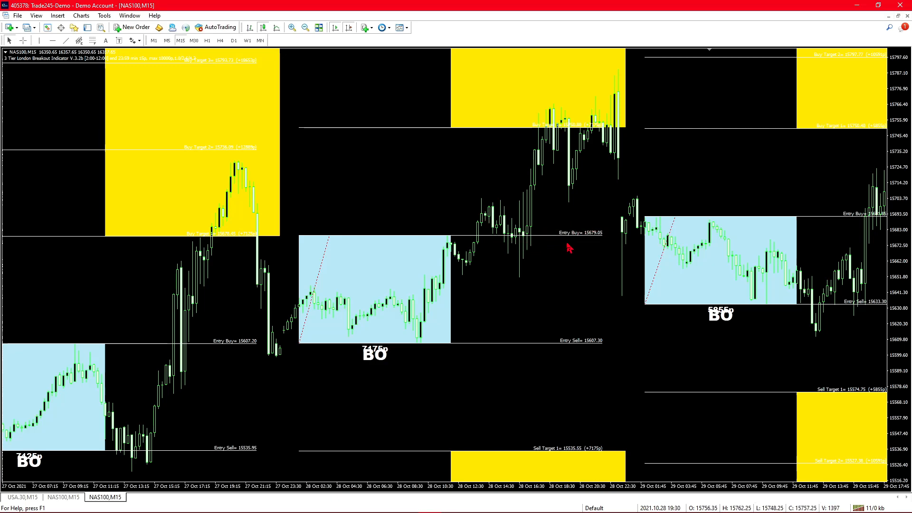
mouse_move(522, 235)
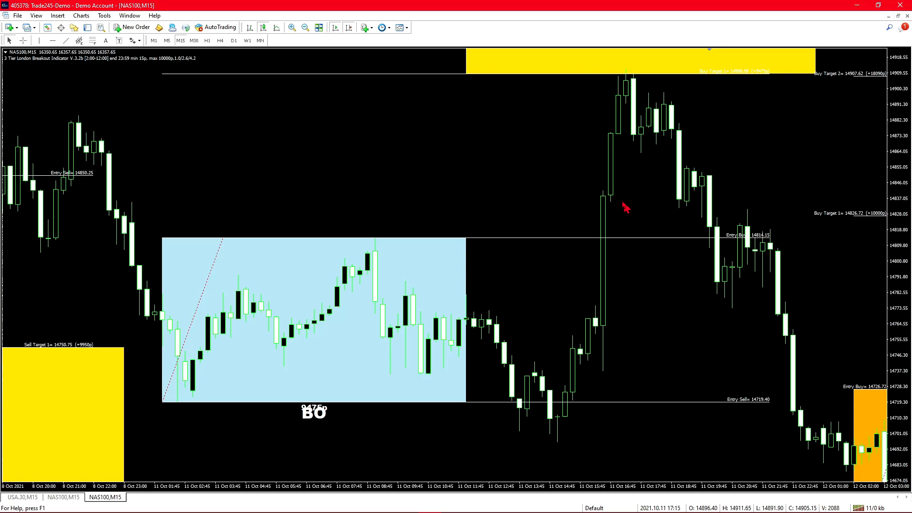
mouse_move(611, 203)
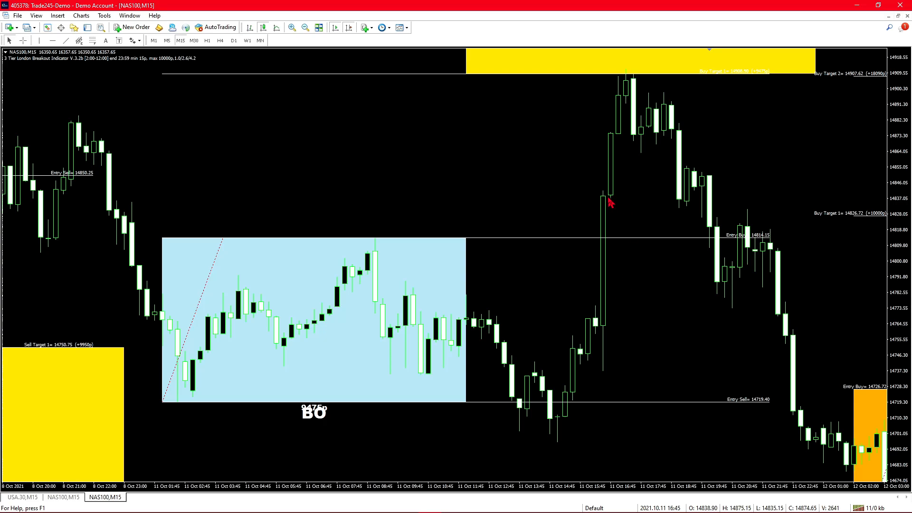
key("alt+tab")
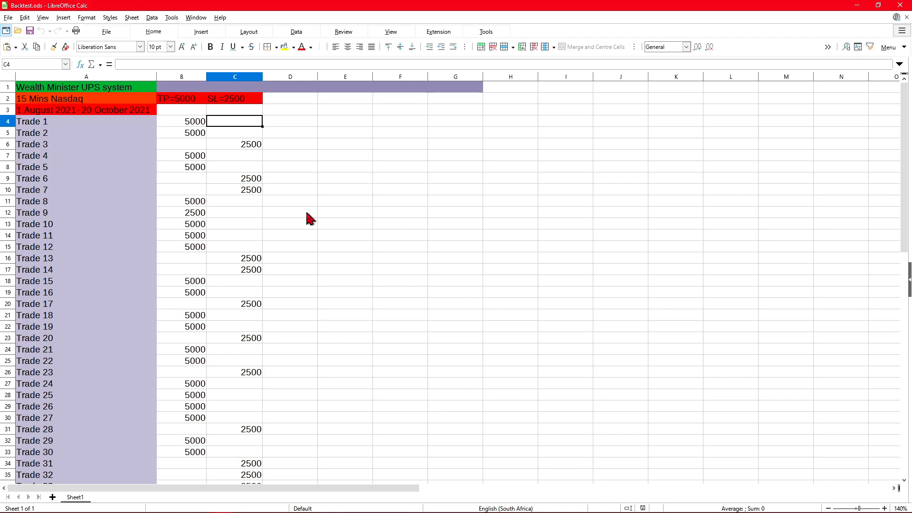
mouse_move(294, 219)
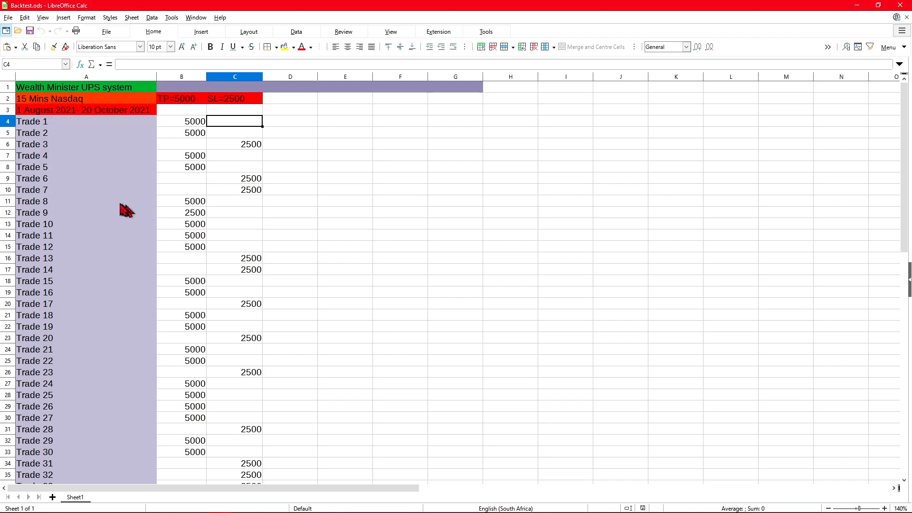
scroll("down", 3)
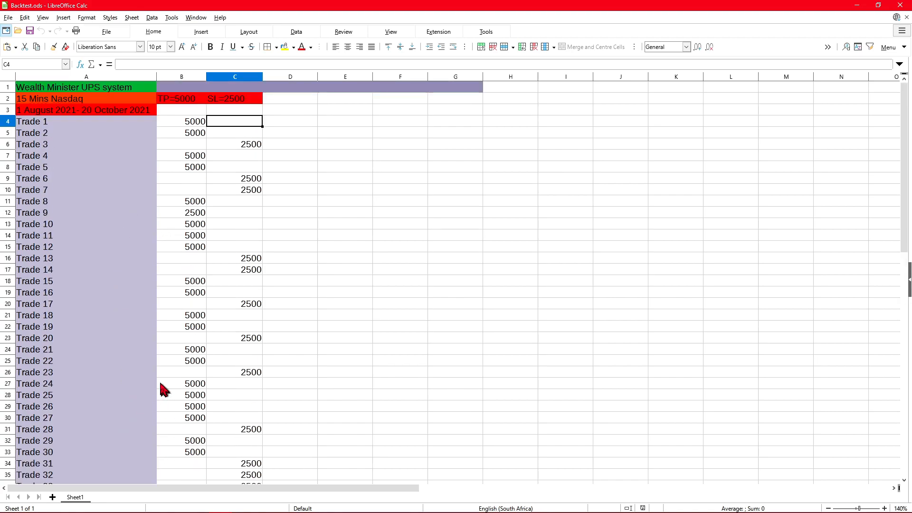
mouse_move(164, 377)
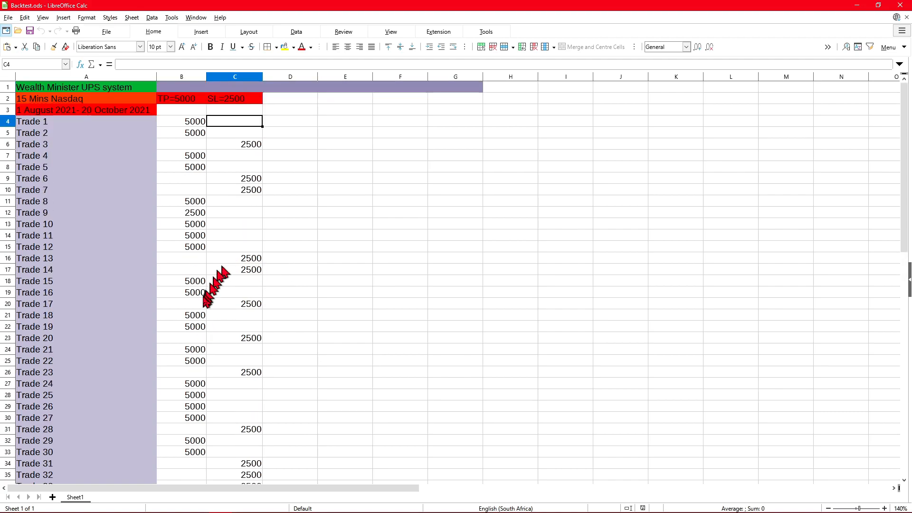
Scroll to the summary rows and select B45 to show the winning-trades COUNT formula
scroll("down", 3)
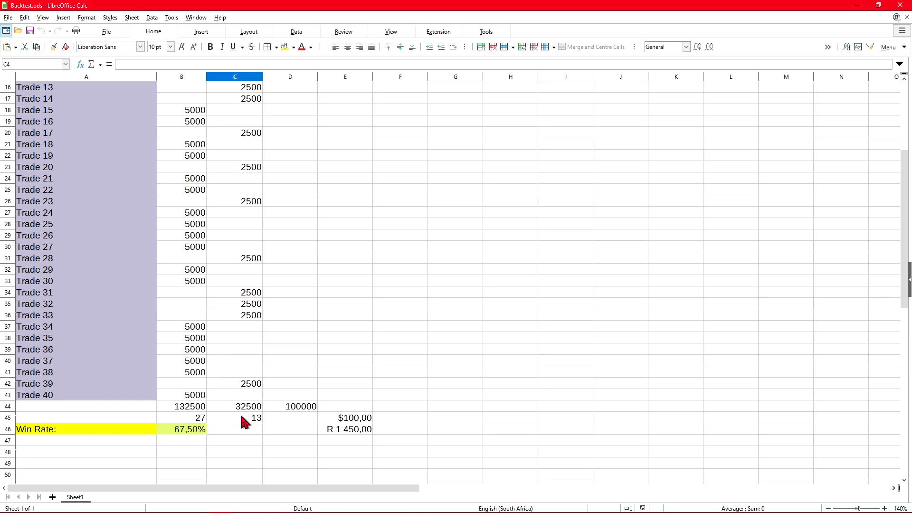
left_click(193, 418)
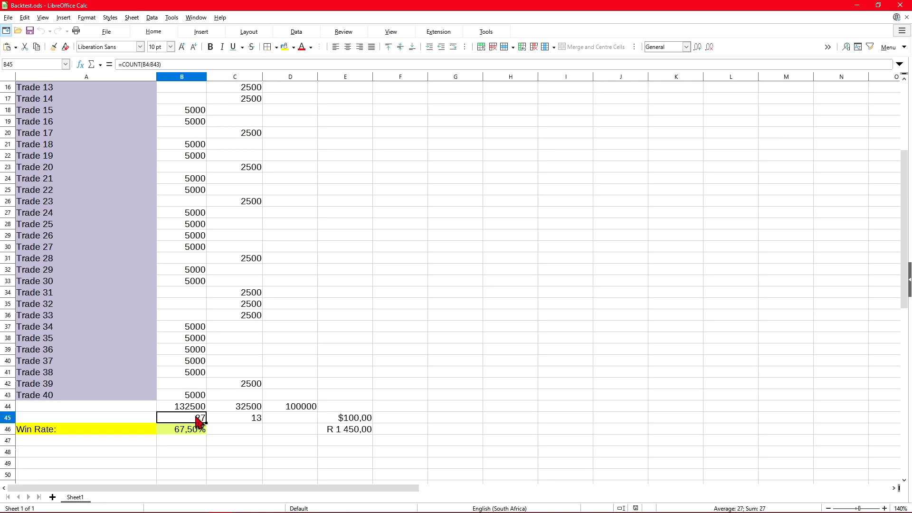
mouse_move(181, 435)
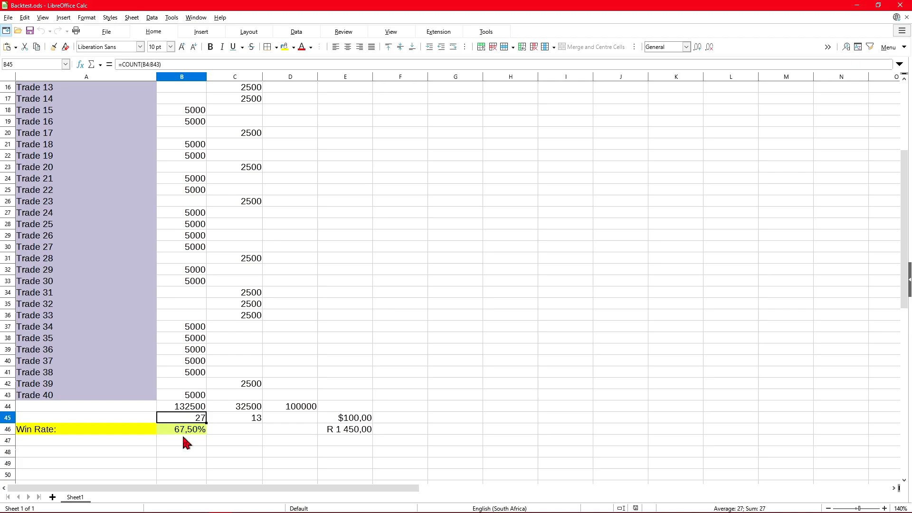
mouse_move(250, 445)
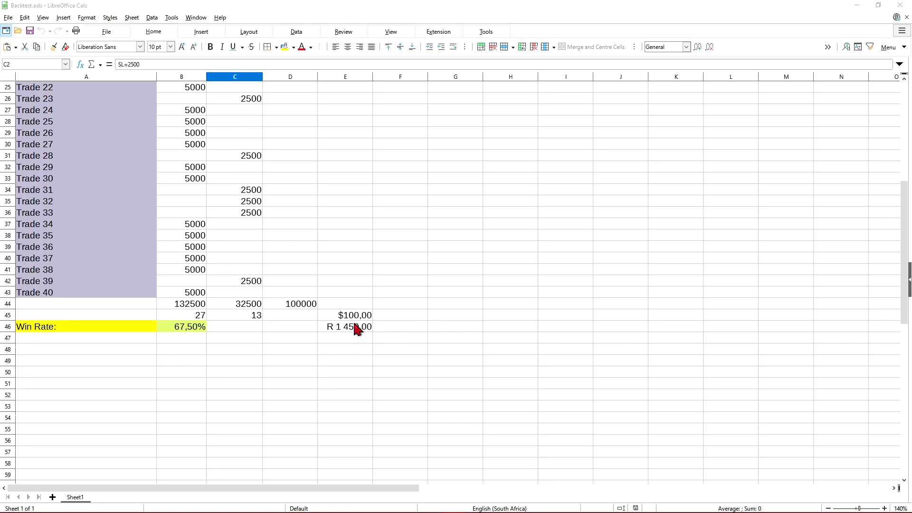
mouse_move(345, 333)
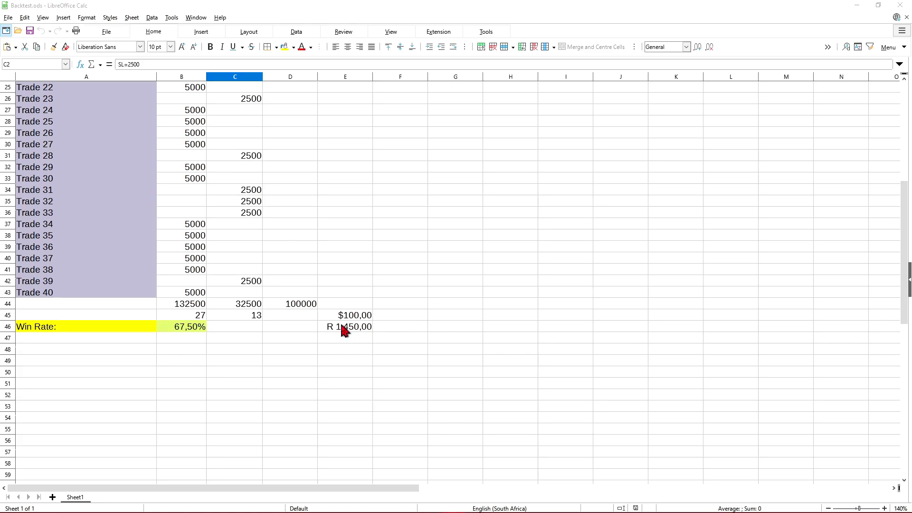
mouse_move(205, 346)
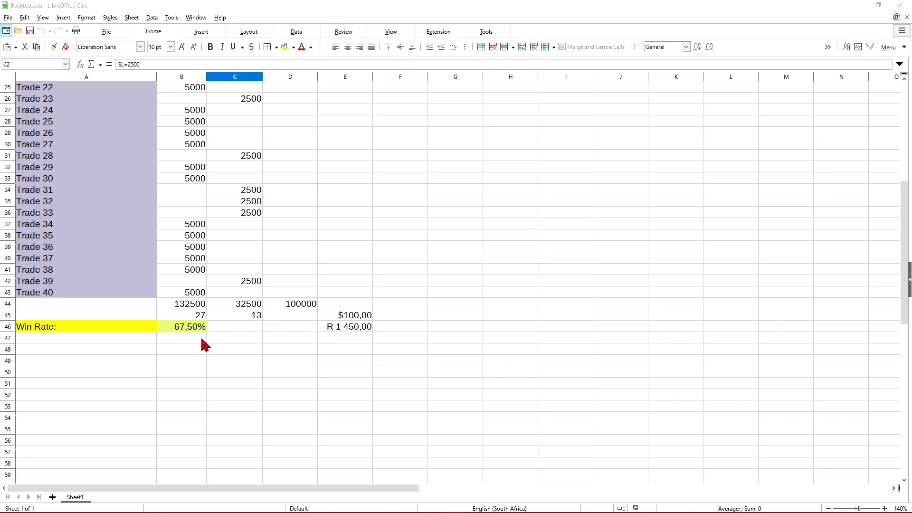
mouse_move(333, 340)
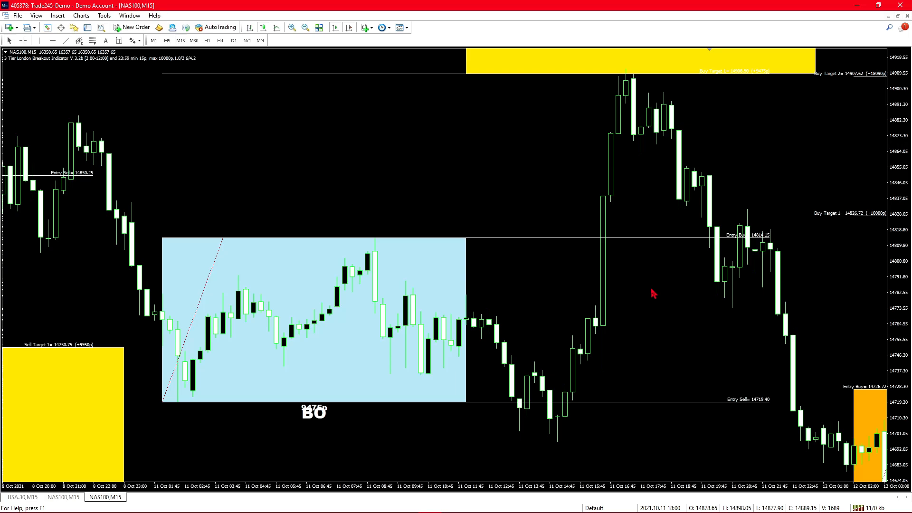
mouse_move(616, 334)
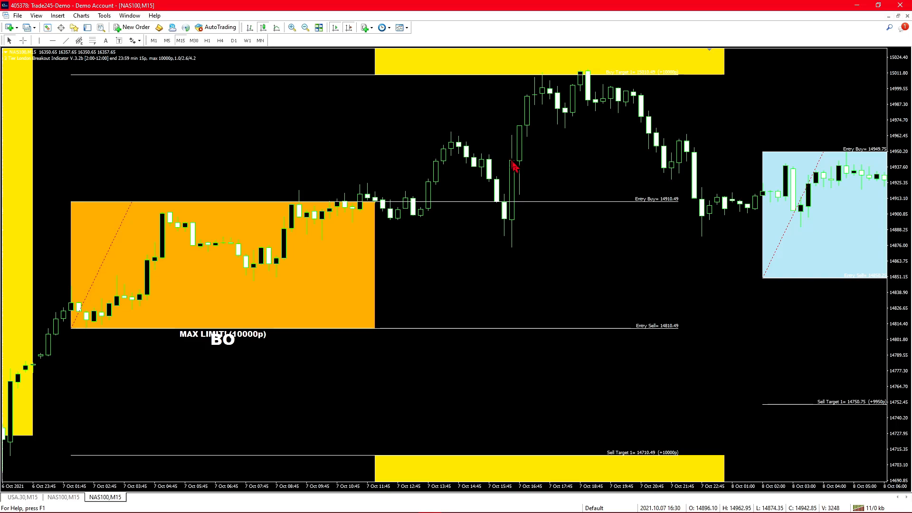
mouse_move(482, 174)
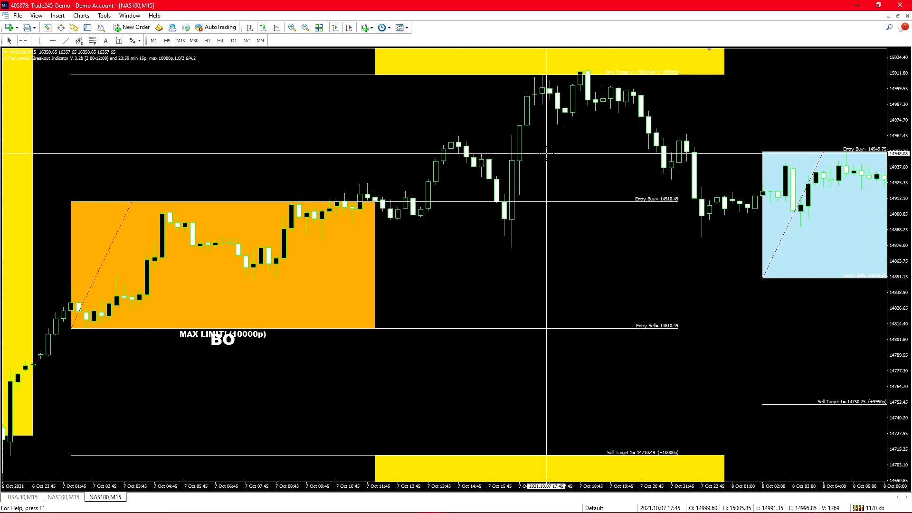
mouse_move(538, 163)
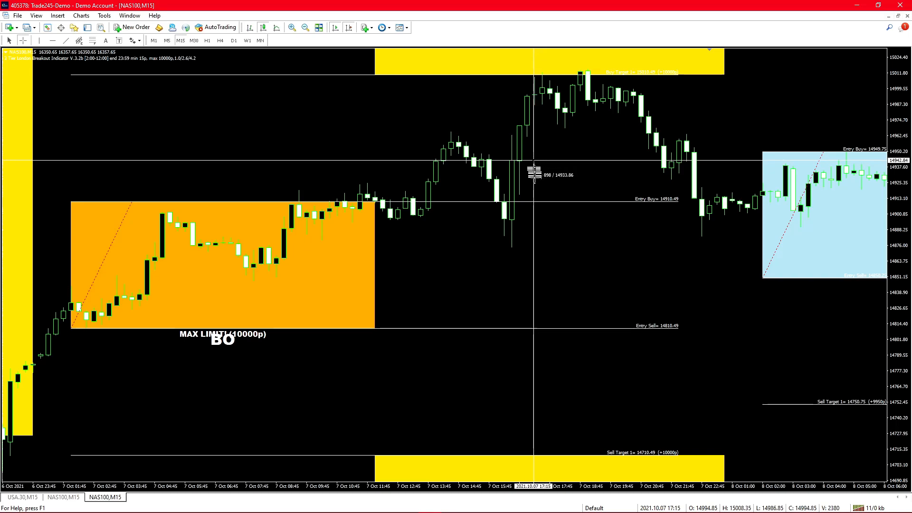
mouse_move(533, 195)
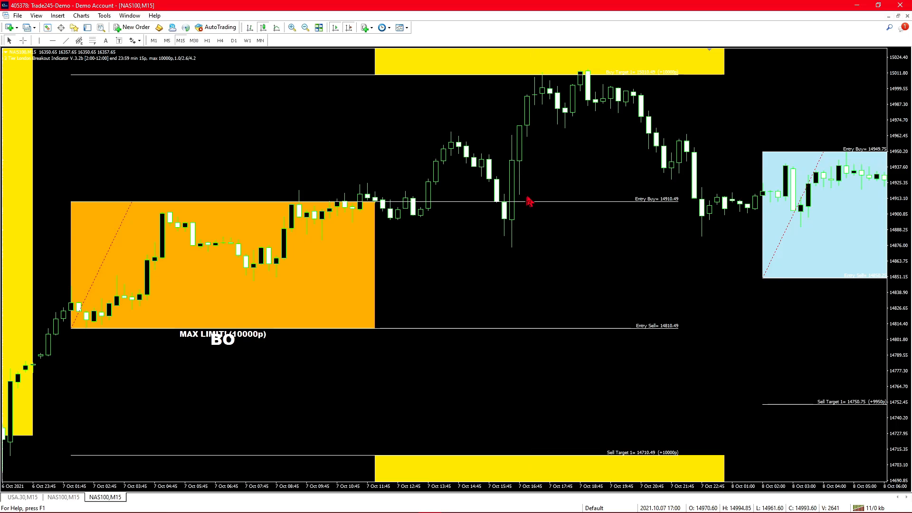
mouse_move(534, 178)
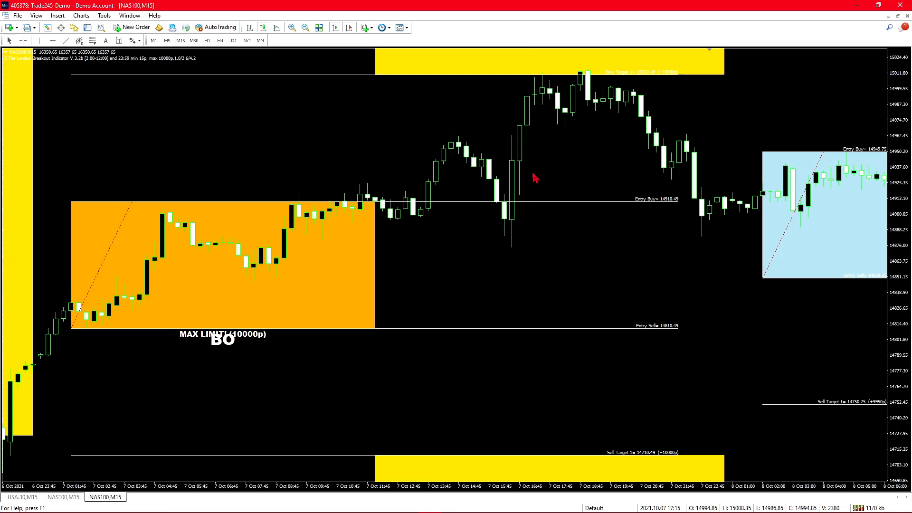
mouse_move(536, 248)
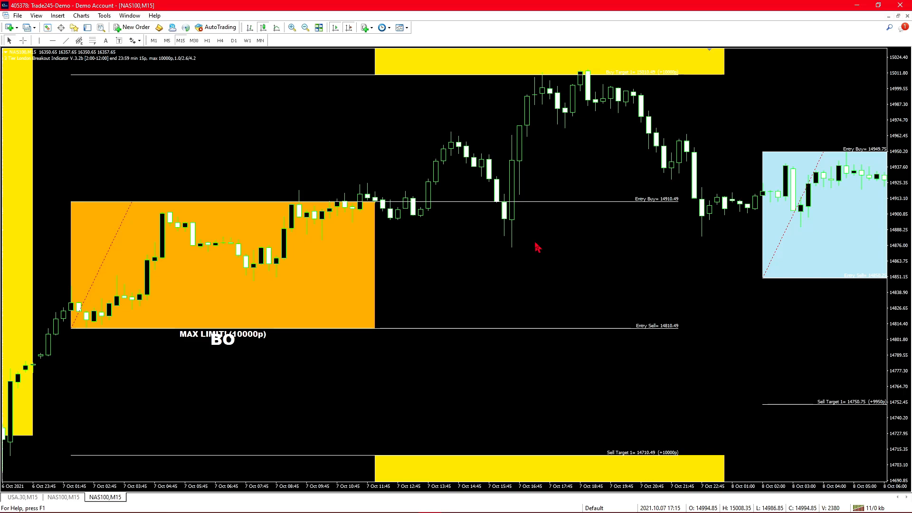